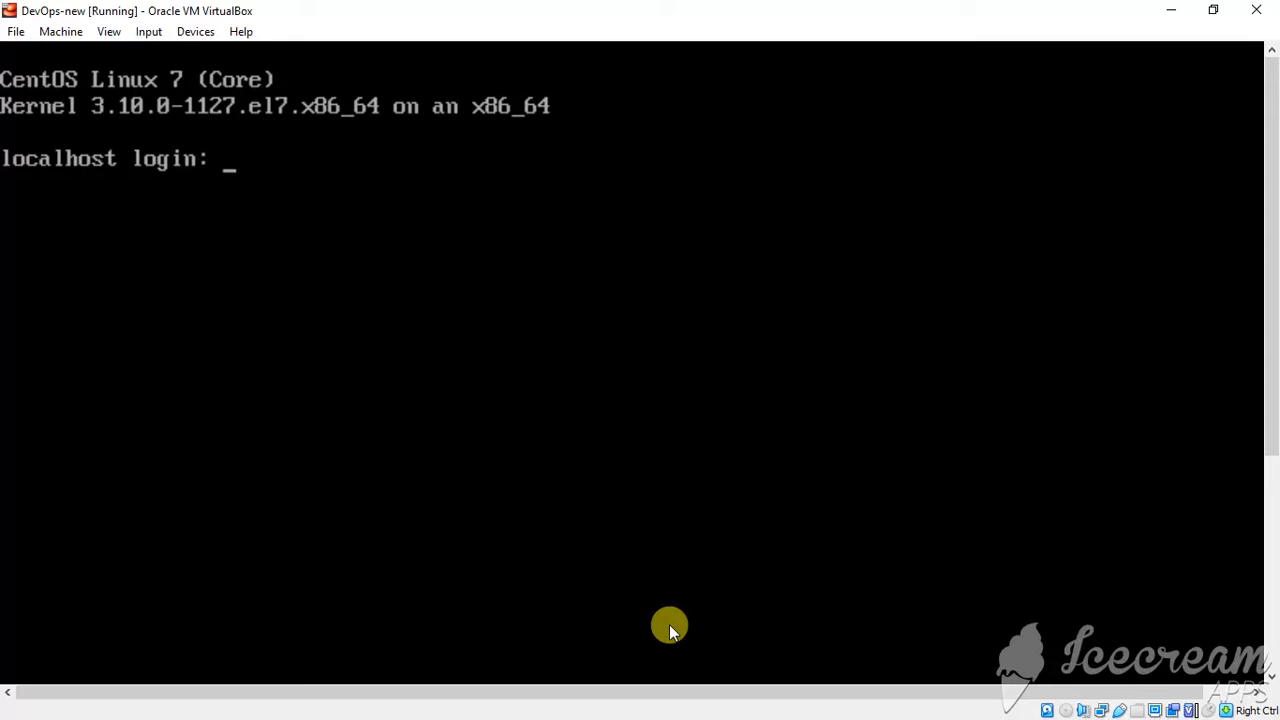
Step: Focus the VM console, attempt a root login, and reboot to the GRUB kernel menu
click(669, 631)
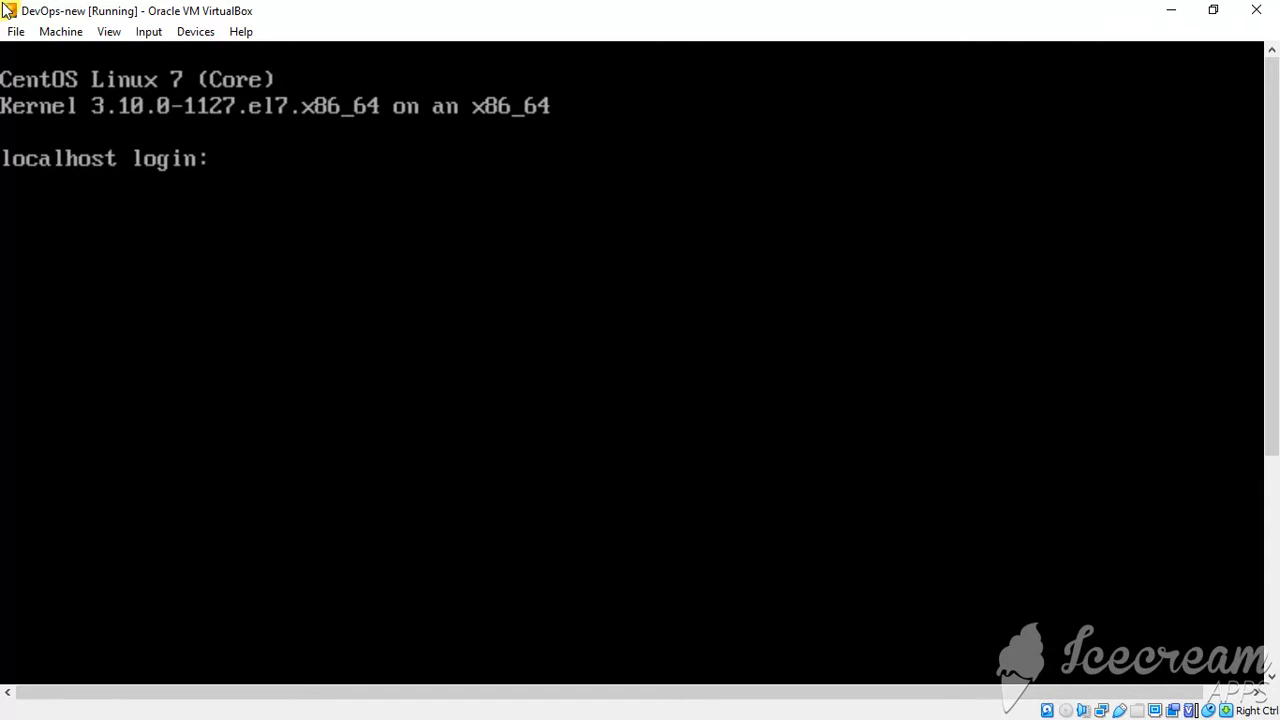
text(root)
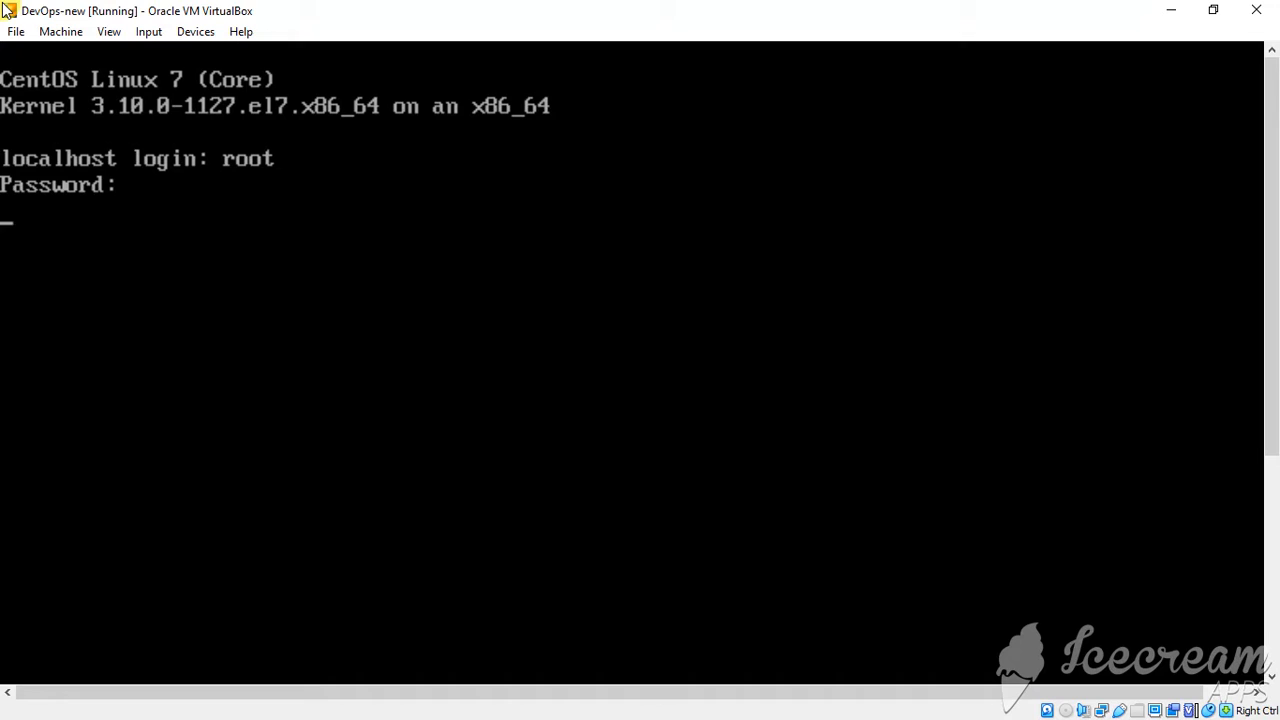
key(Return)
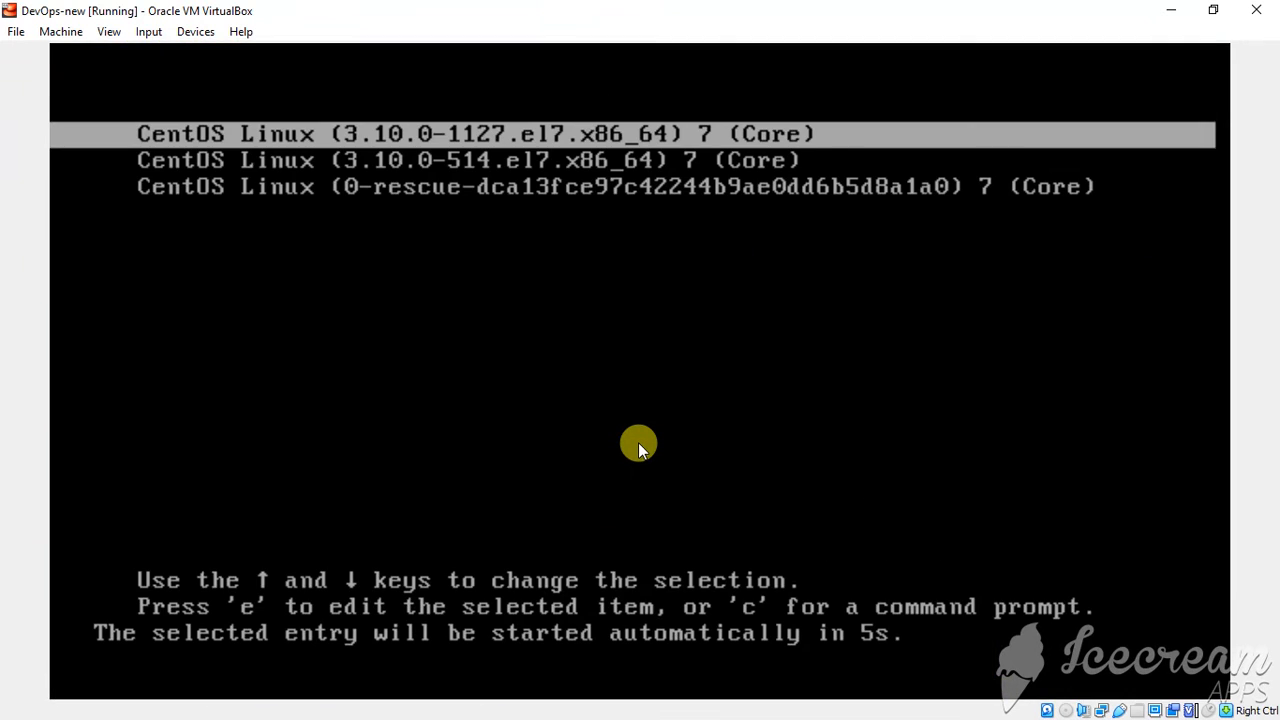
Step: Boot the CentOS 3.10.0-514 kernel entry with rd.break appended to its linux16 line
key(Down)
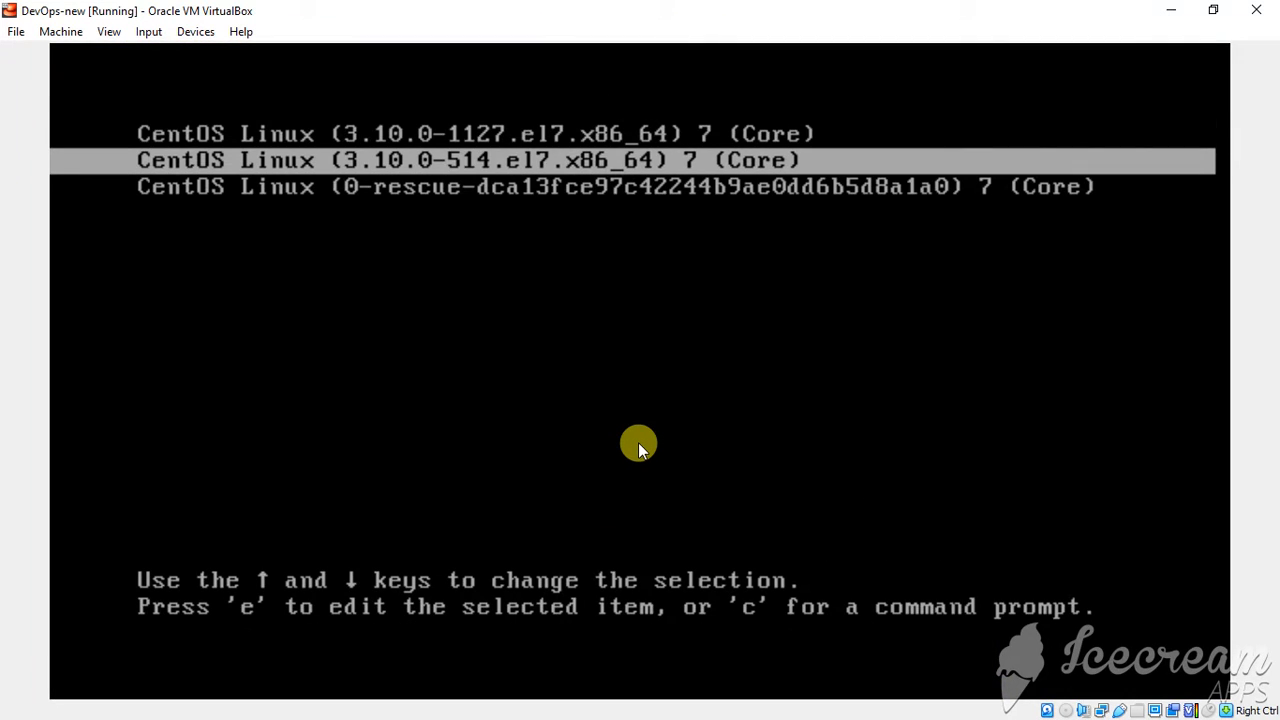
key(e)
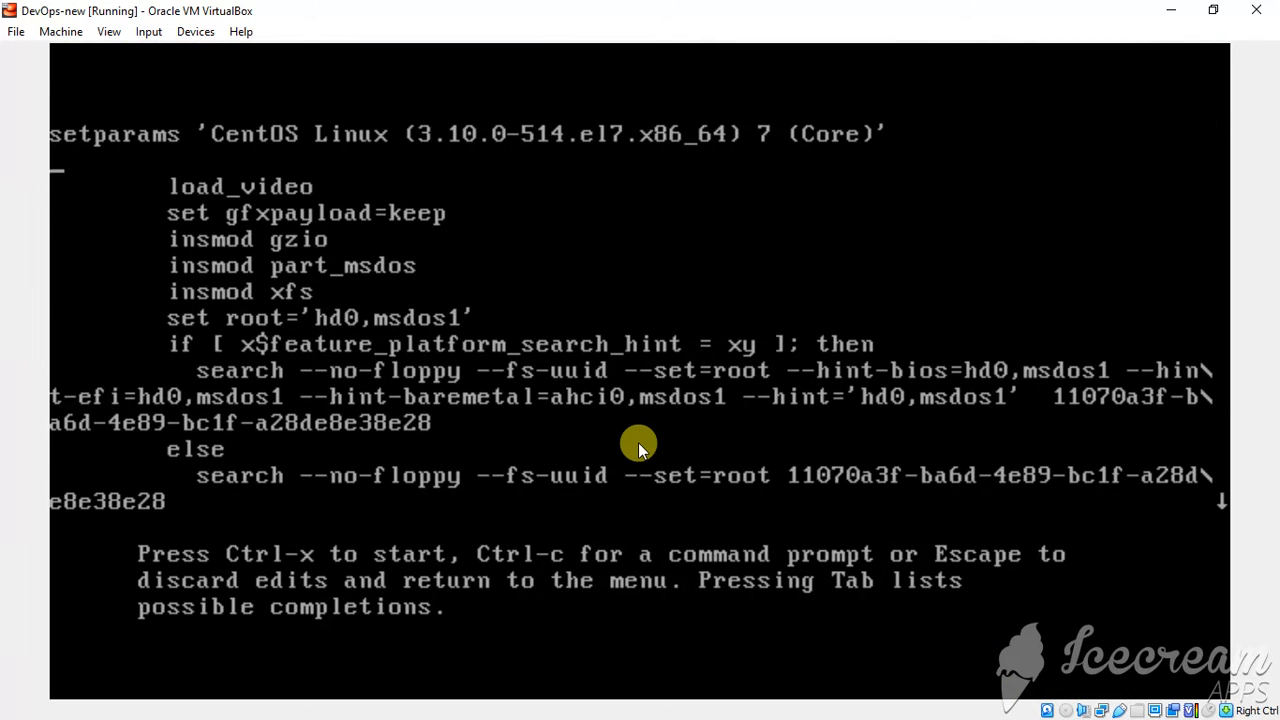
scroll(down, 3)
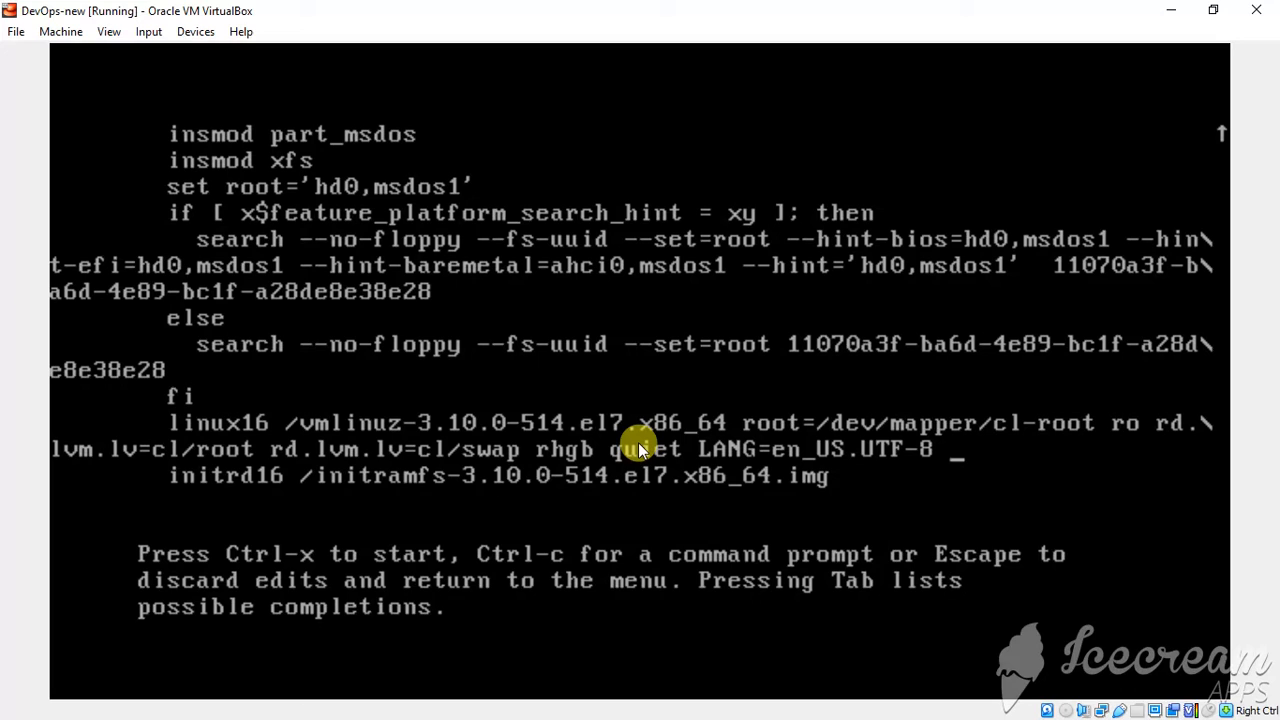
text(rd.bre)
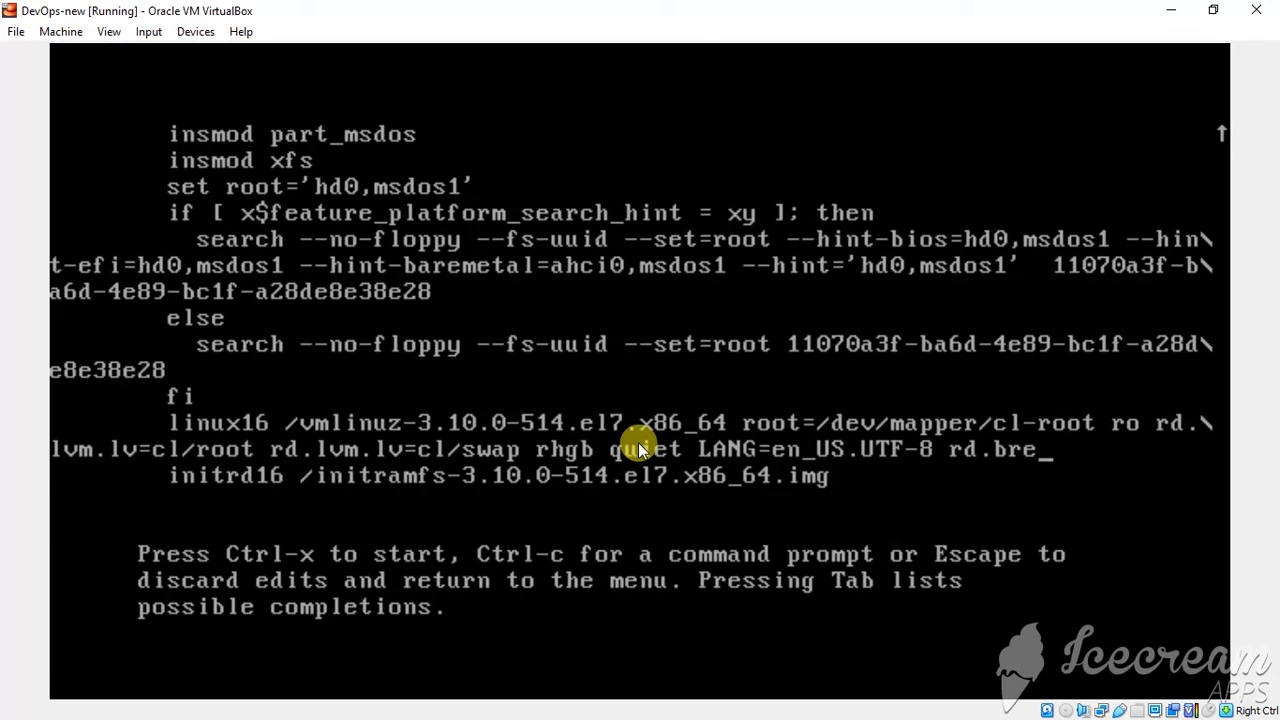
text(ak)
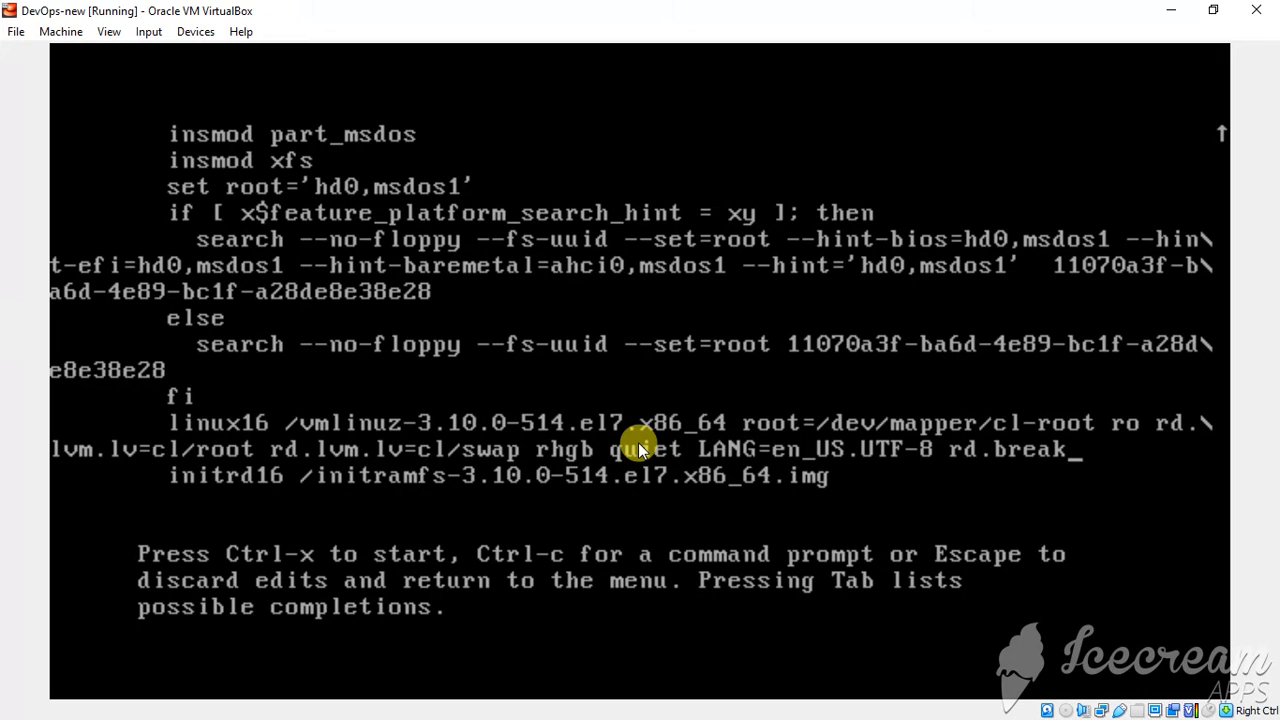
key(ctrl+x)
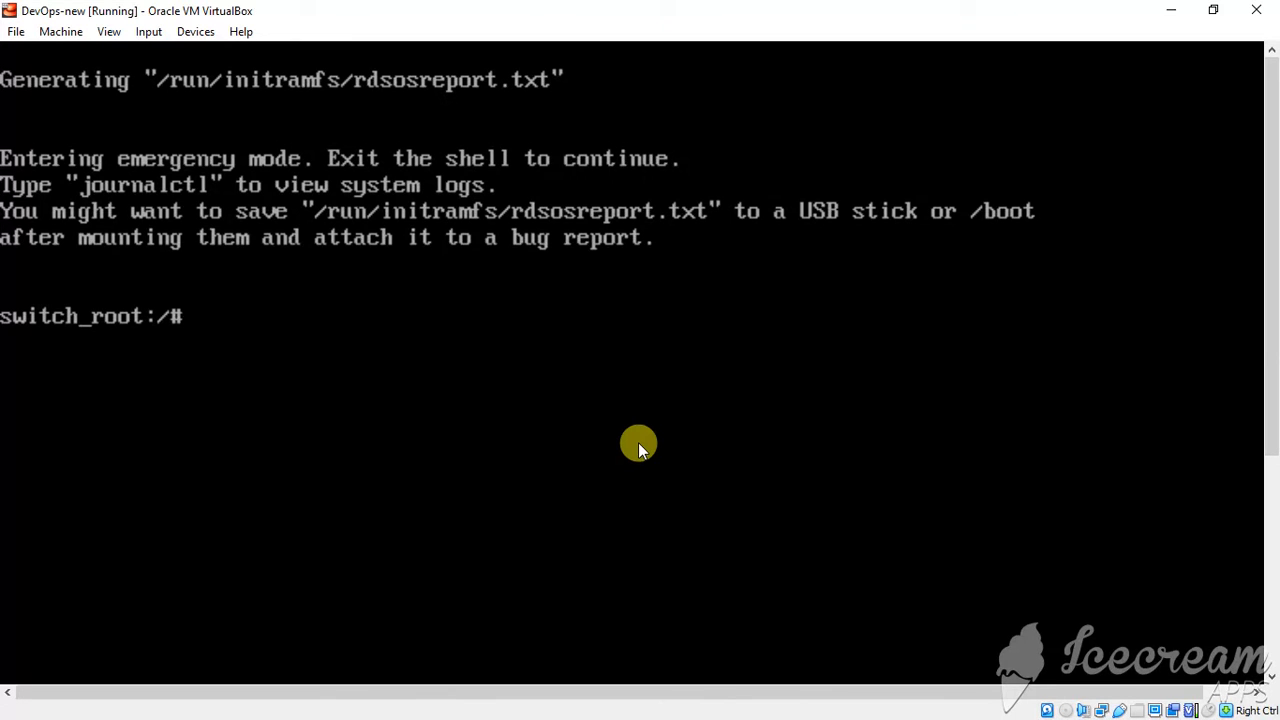
Step: Remount /sysroot read-write with mount -o remount,rw /sysroot/
text(moun)
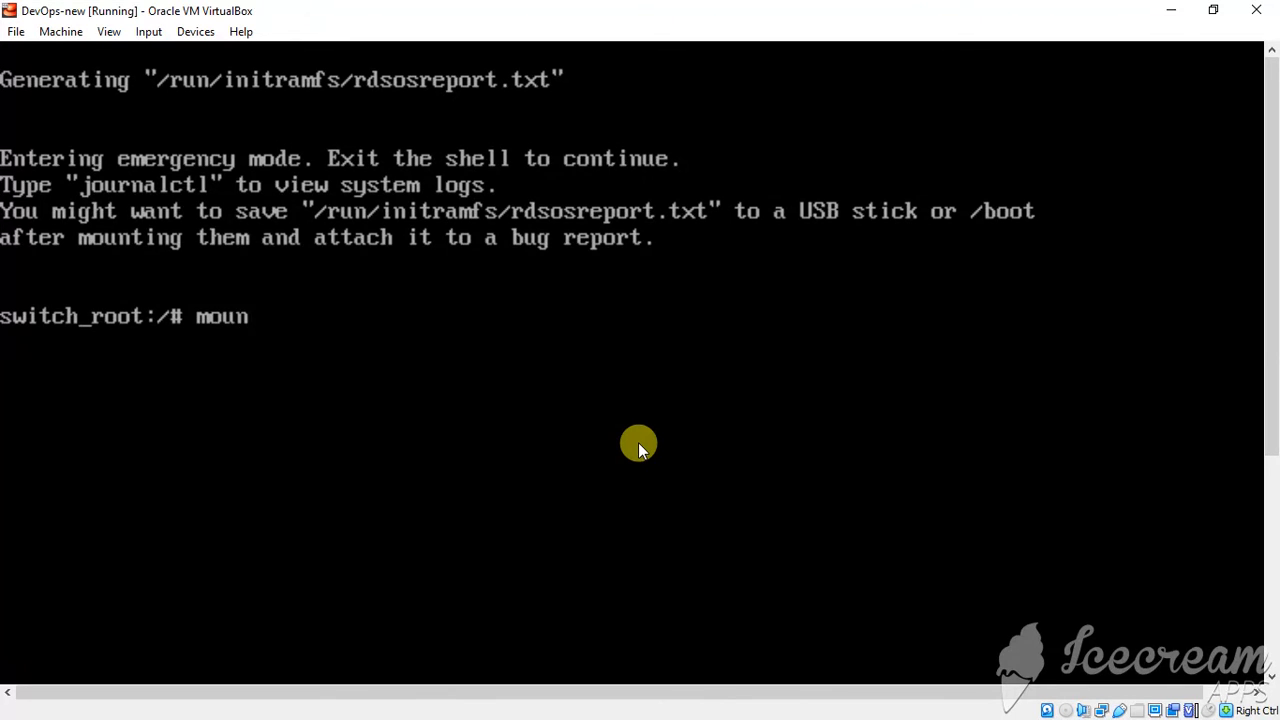
text(t -o)
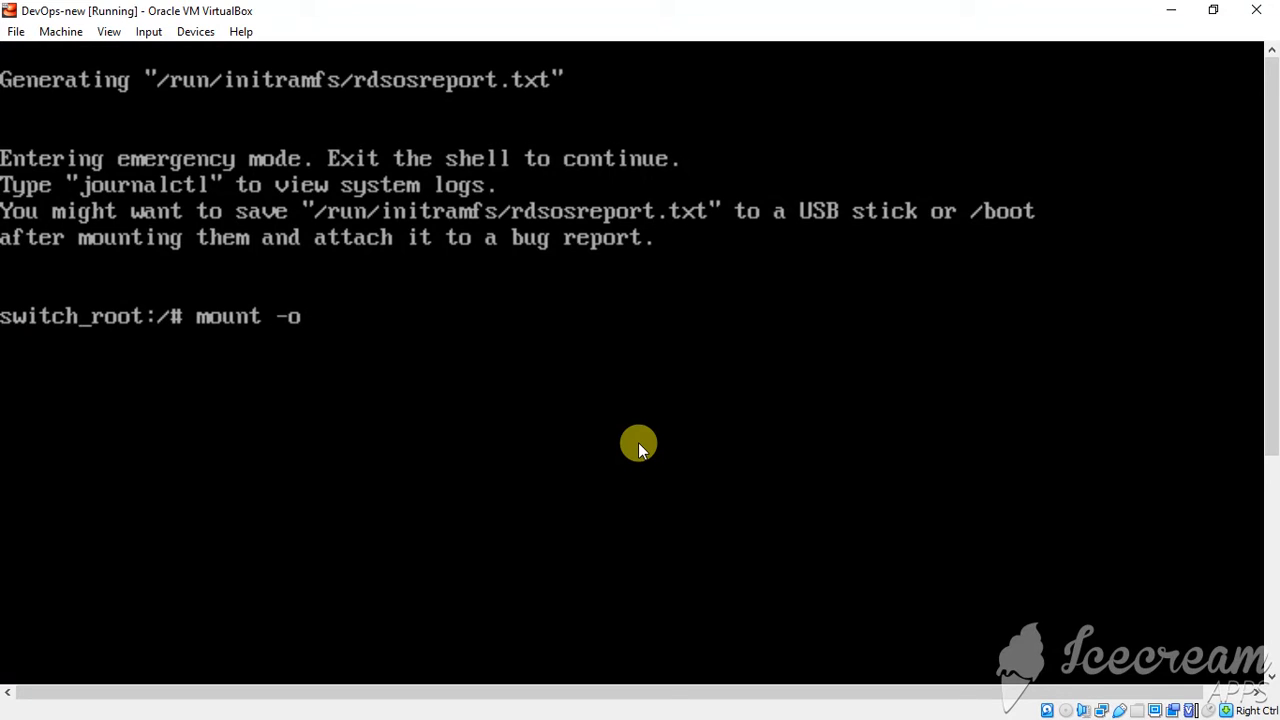
text(remount)
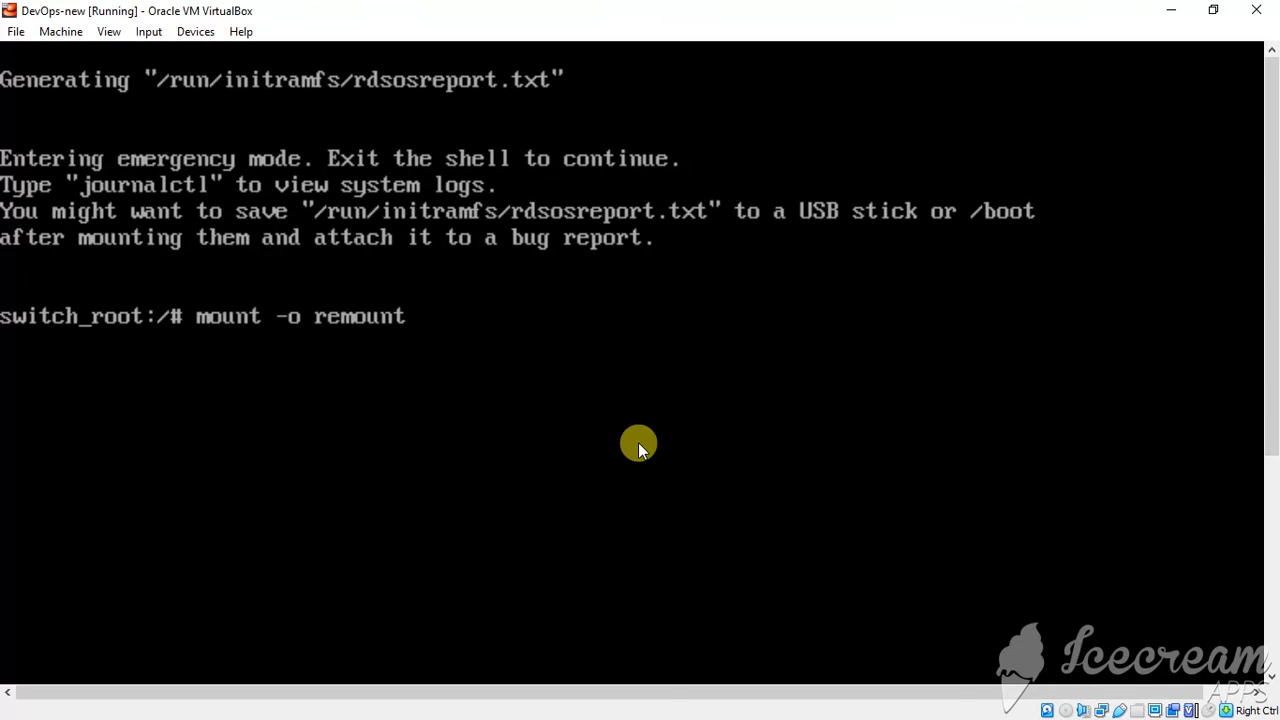
text(,rw)
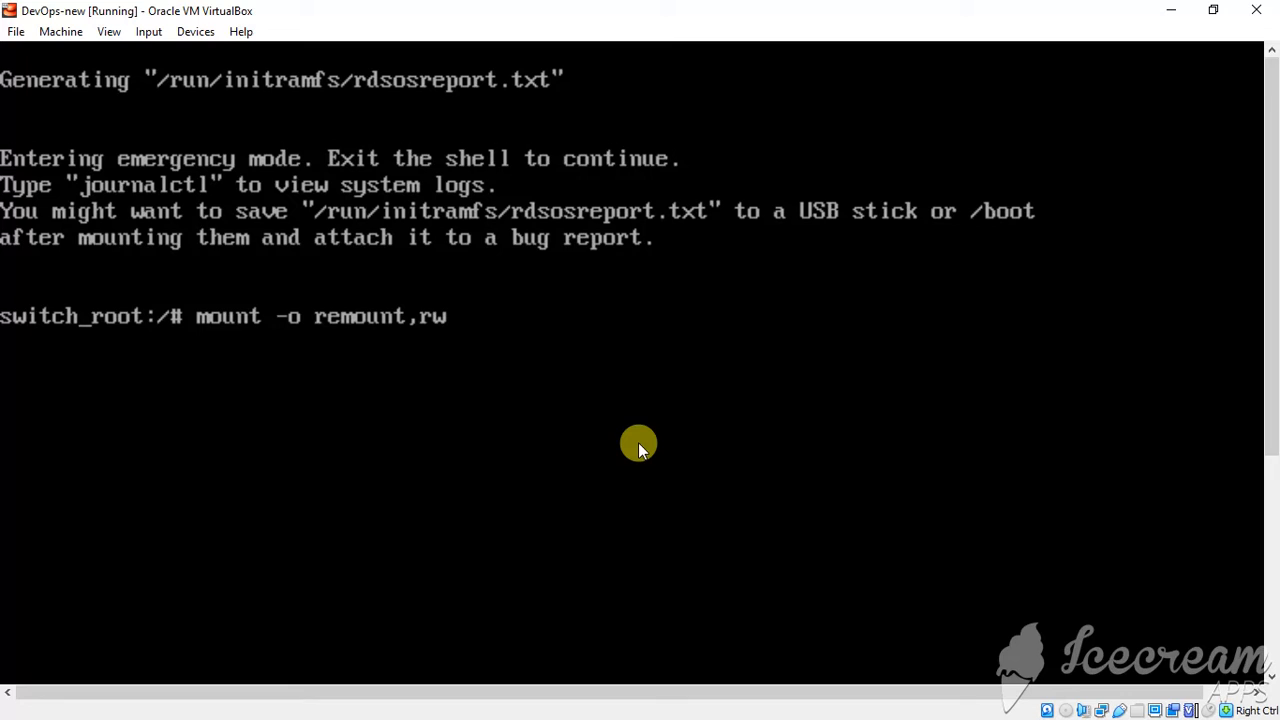
text(/syst)
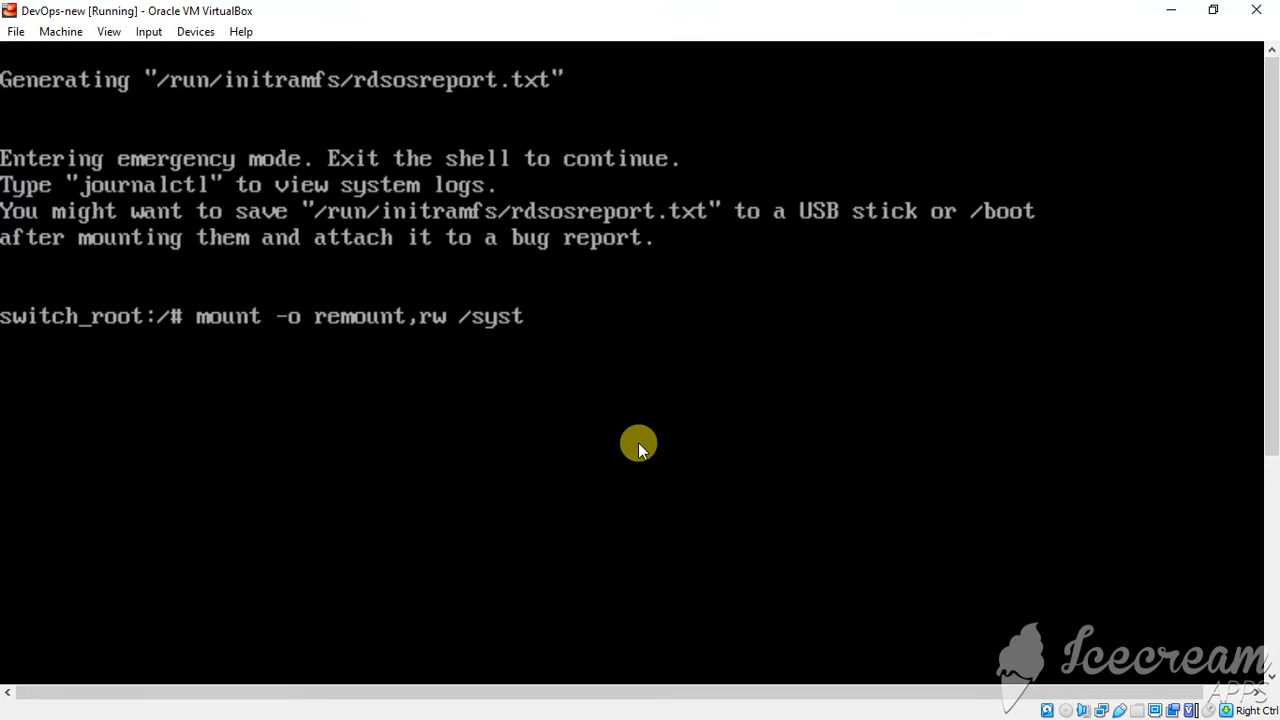
text(root/)
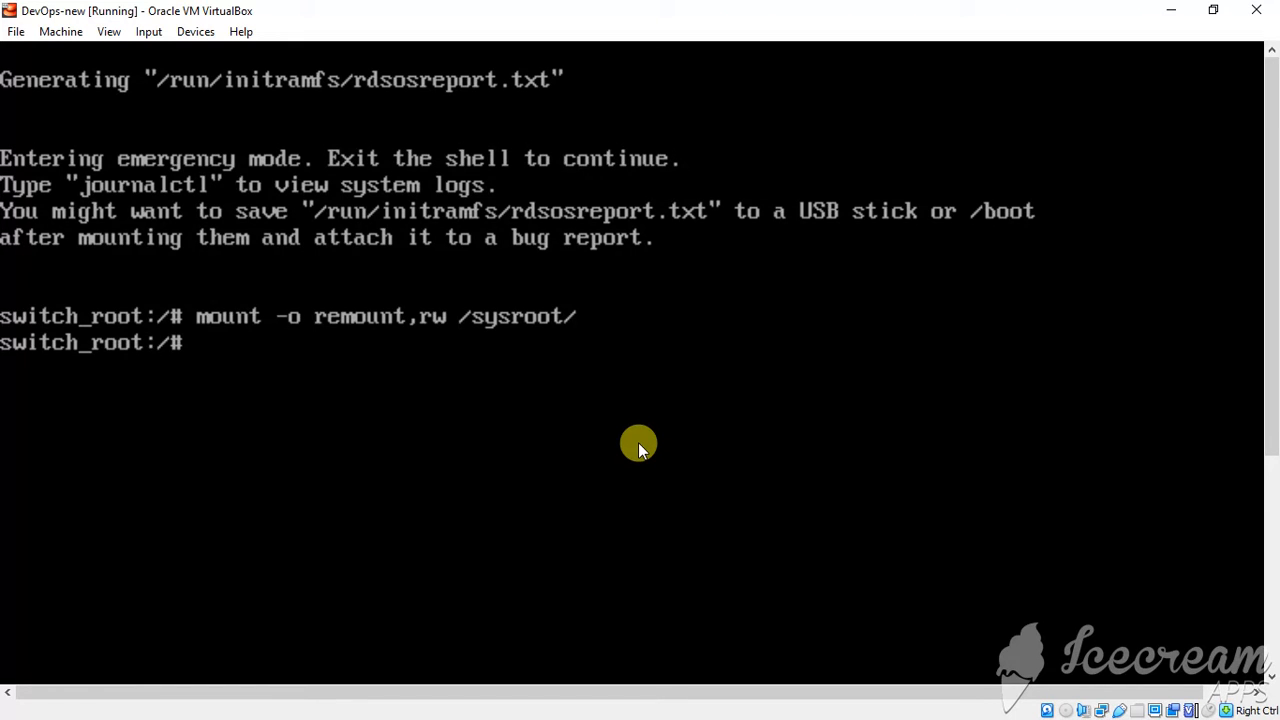
Step: Chroot into /sysroot to get a shell in the installed system
text(ch)
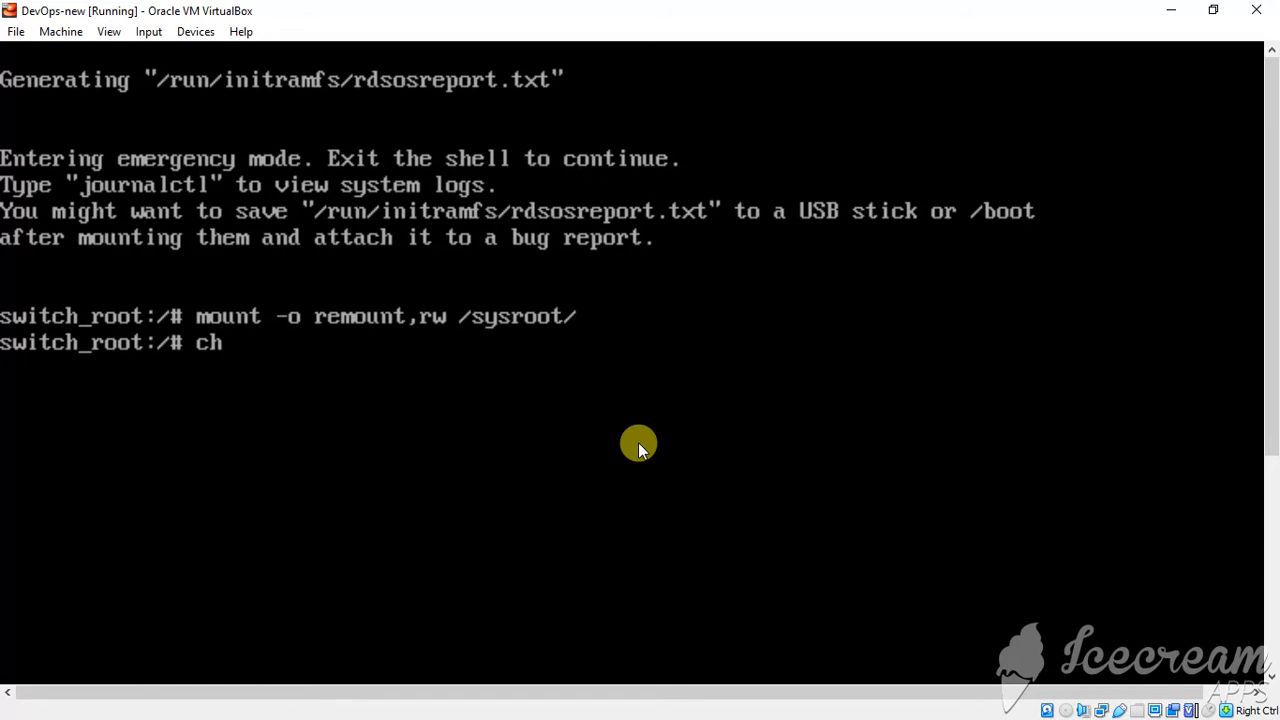
text(root /)
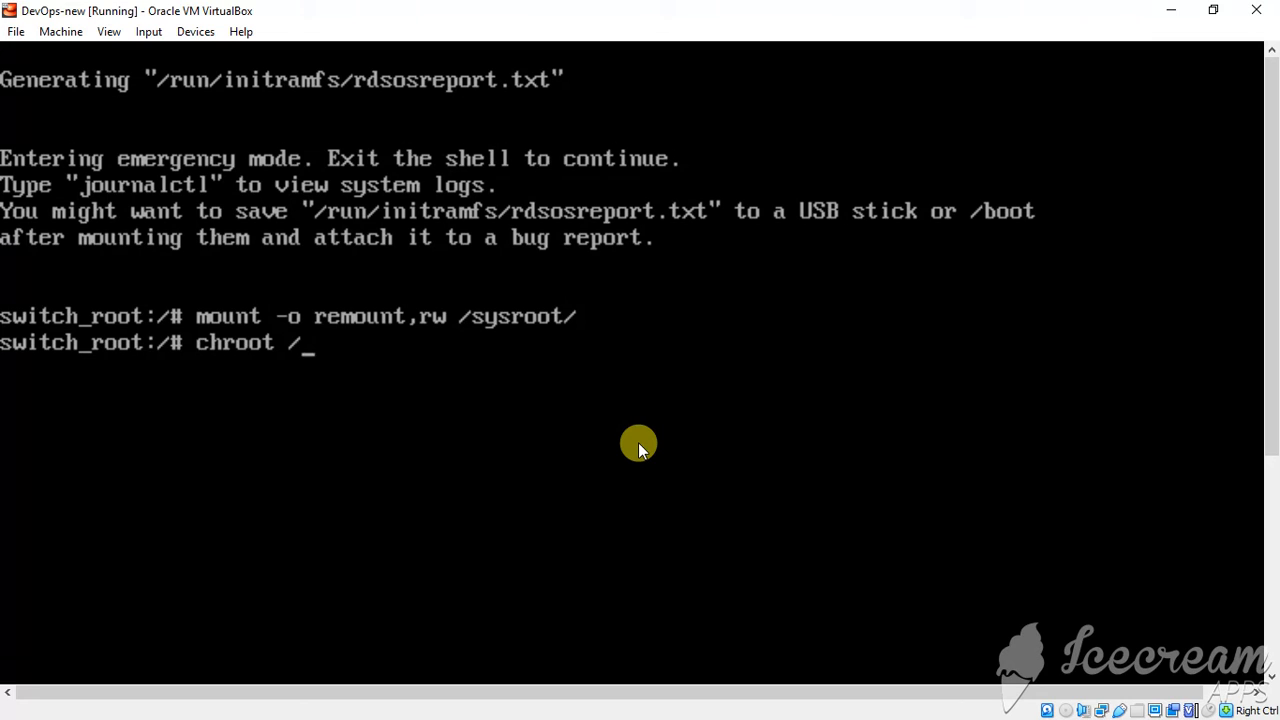
text(sysroot/)
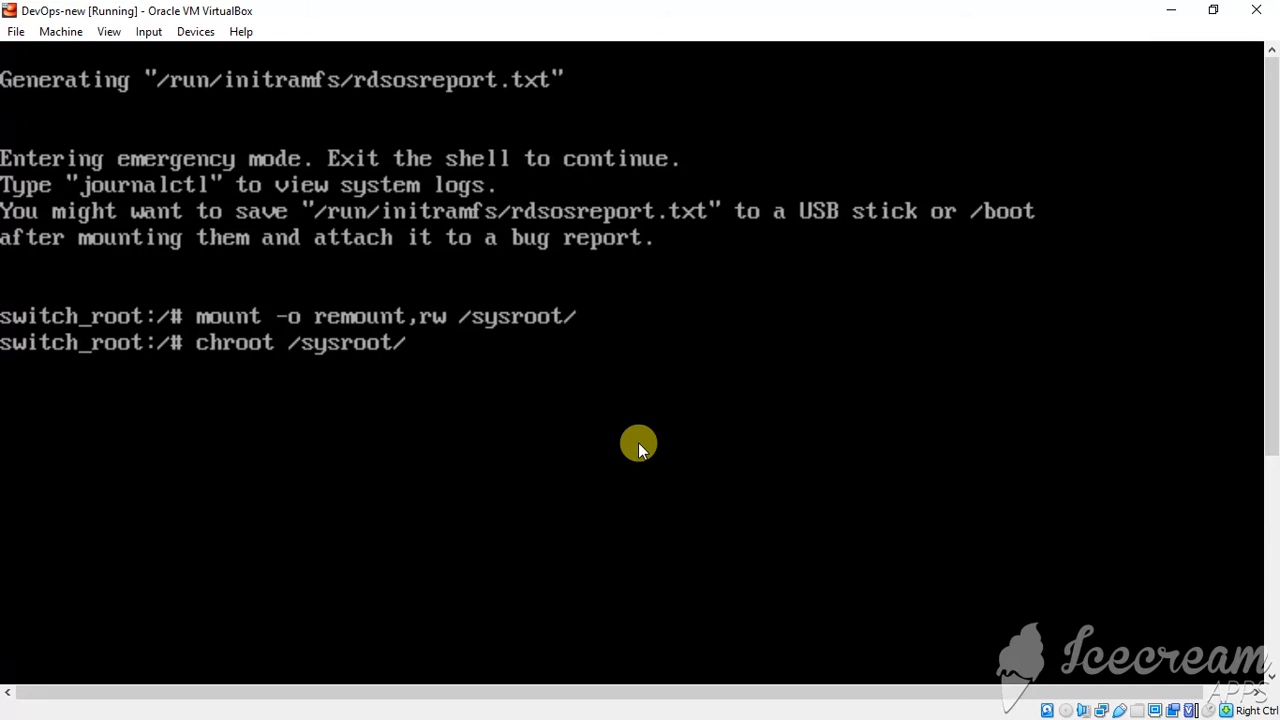
key(Return)
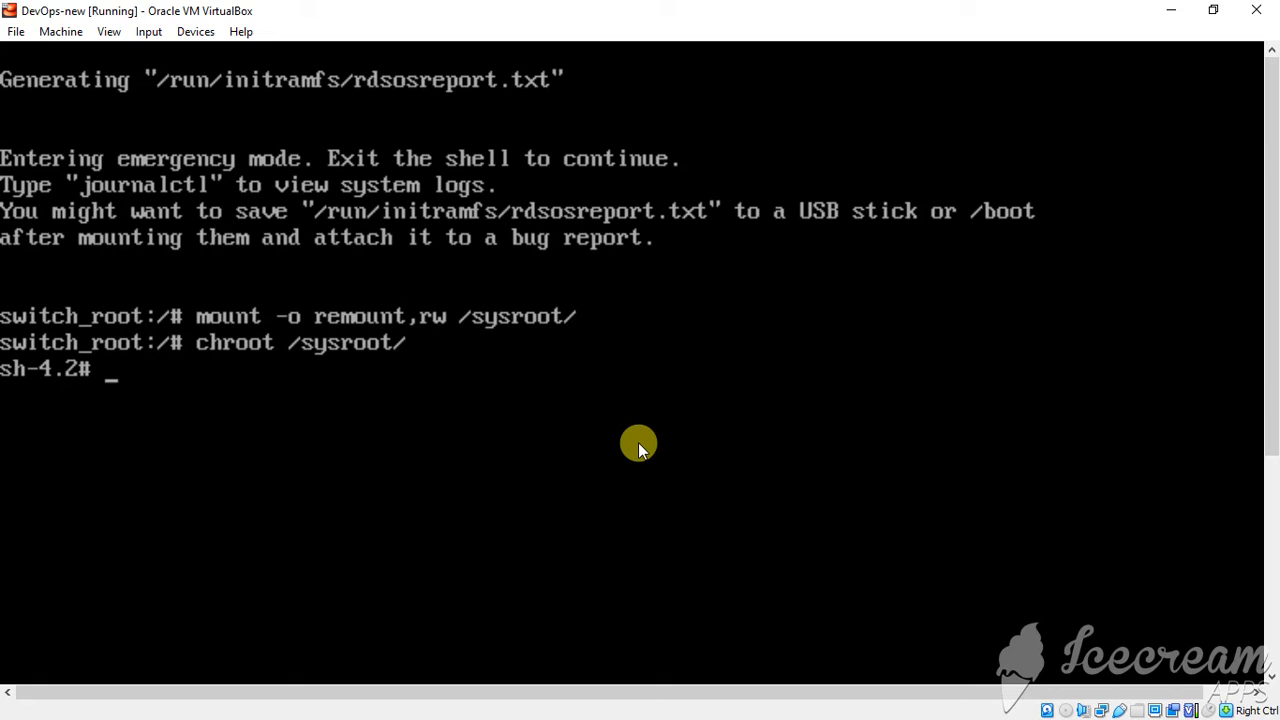
Step: Set a new root password with passwd root, entering it twice
text(passwd)
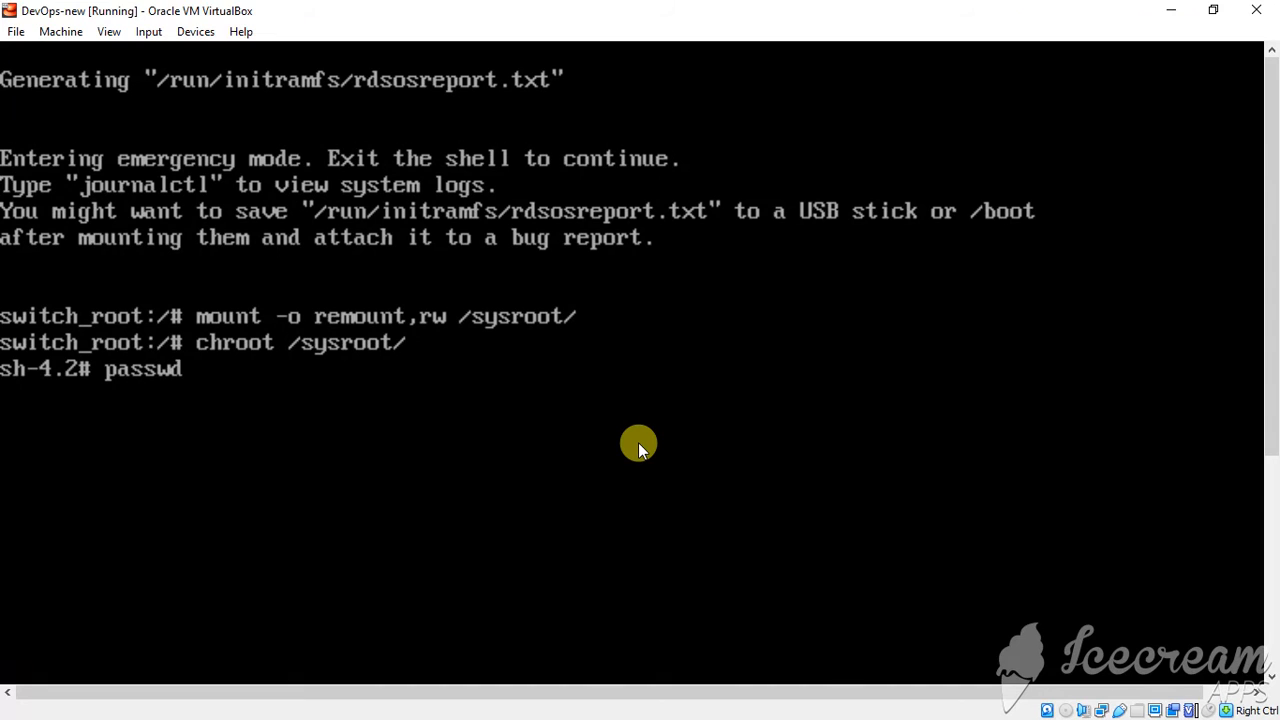
text(root)
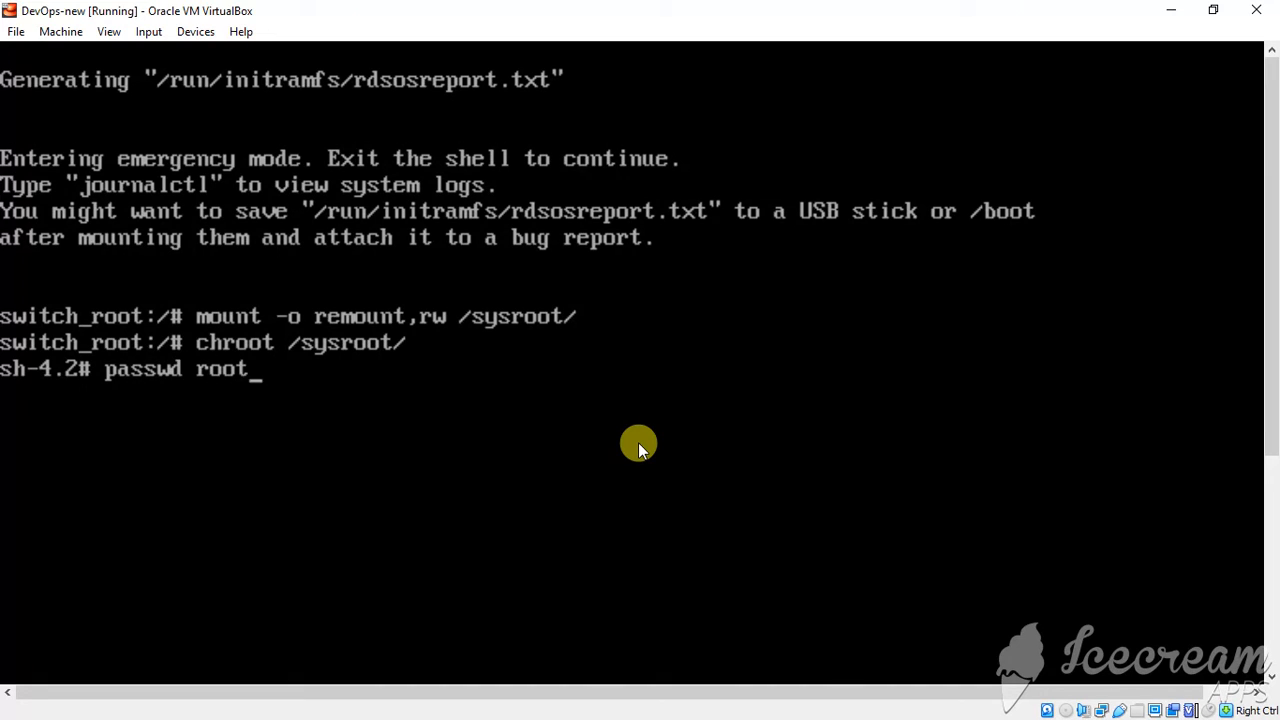
key(Return)
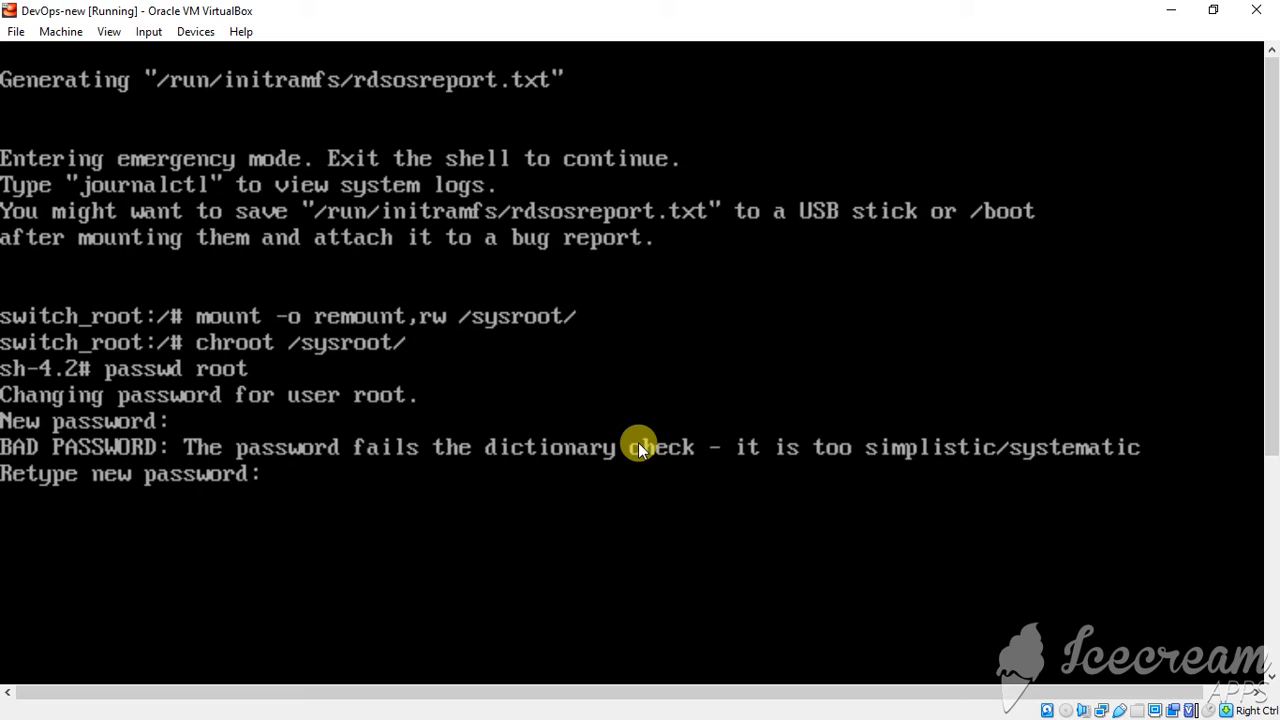
key(Return)
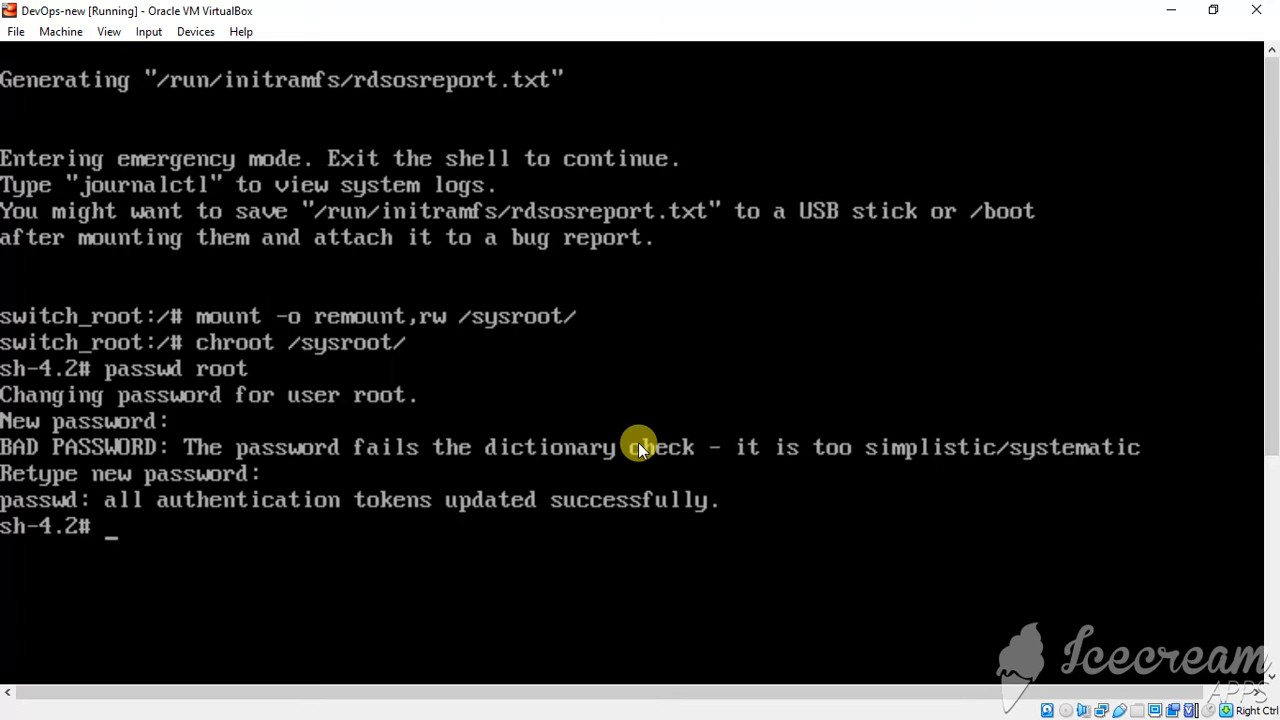
Step: Create /.autorelabel for SELinux relabelling and exit the chroot shell
text(touc)
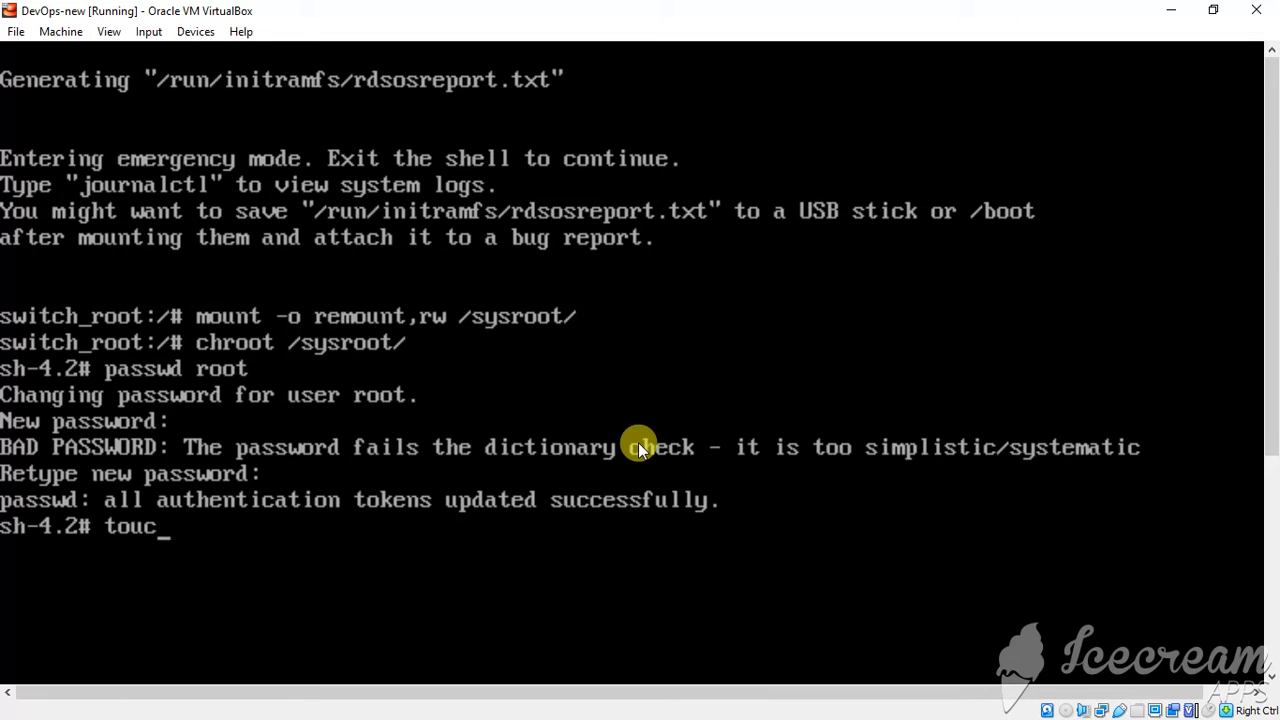
text(h /.)
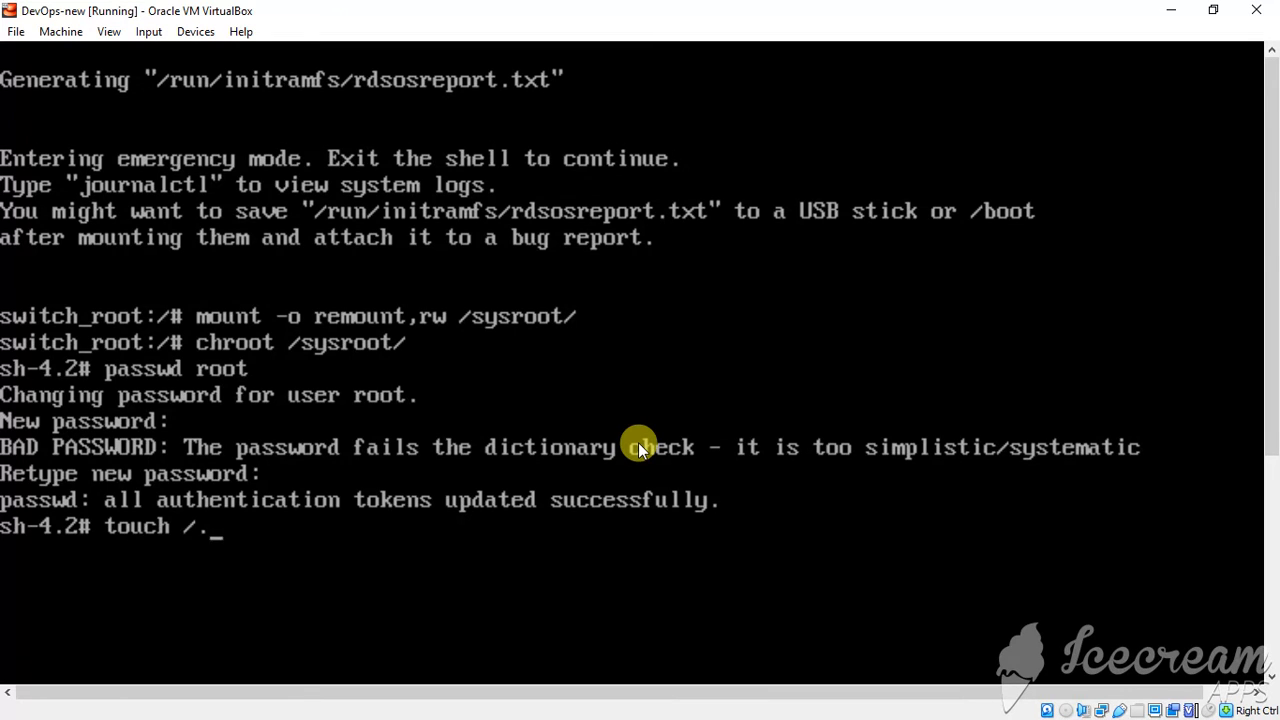
key(Return)
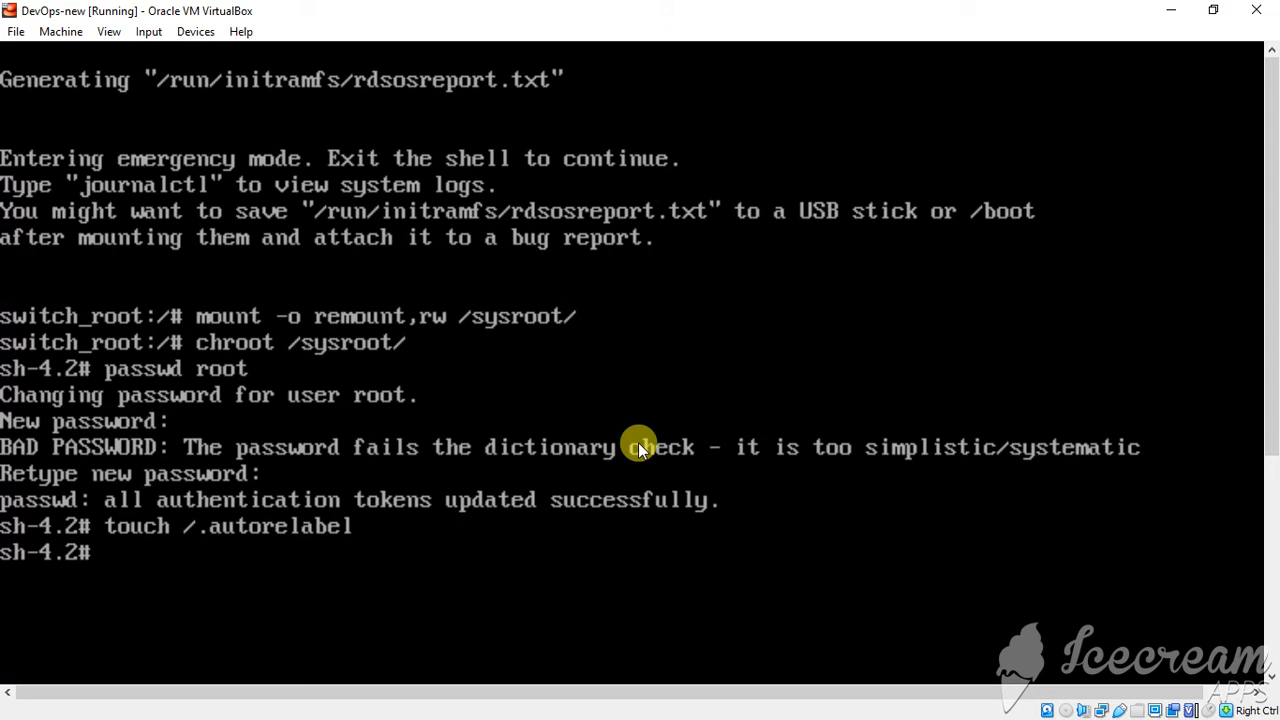
text(ex)
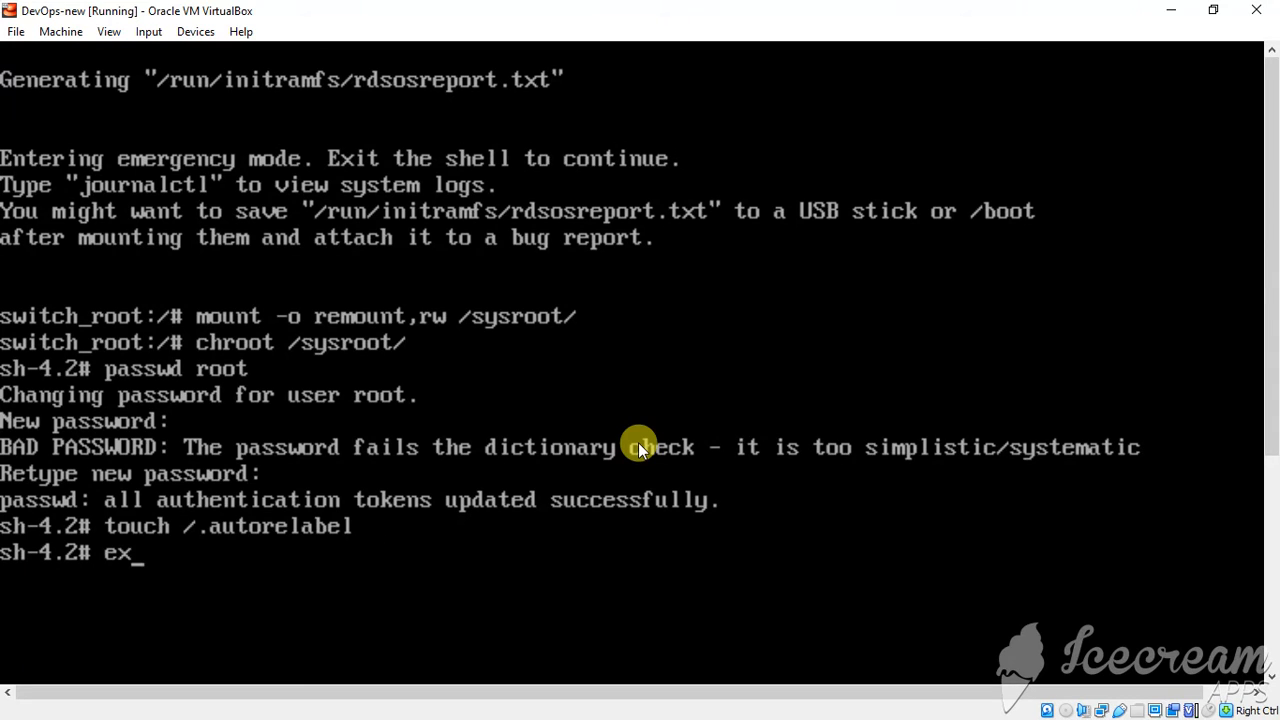
key(Return)
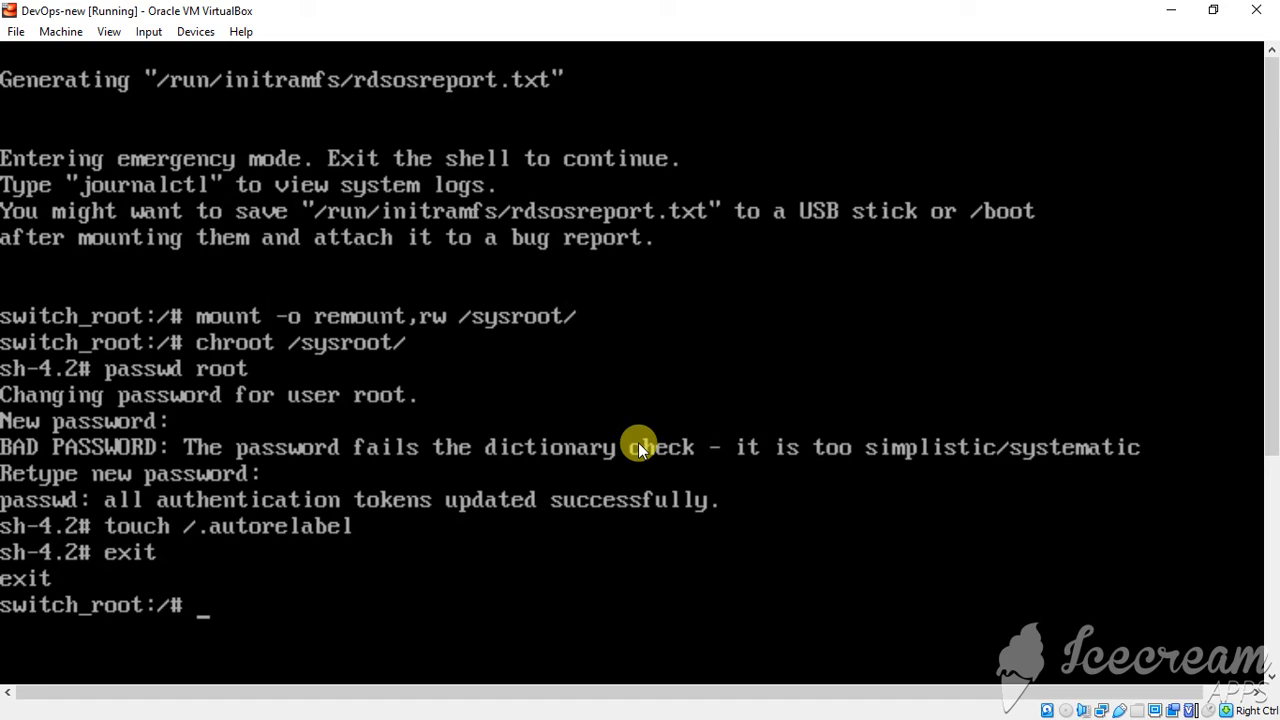
text(exit)
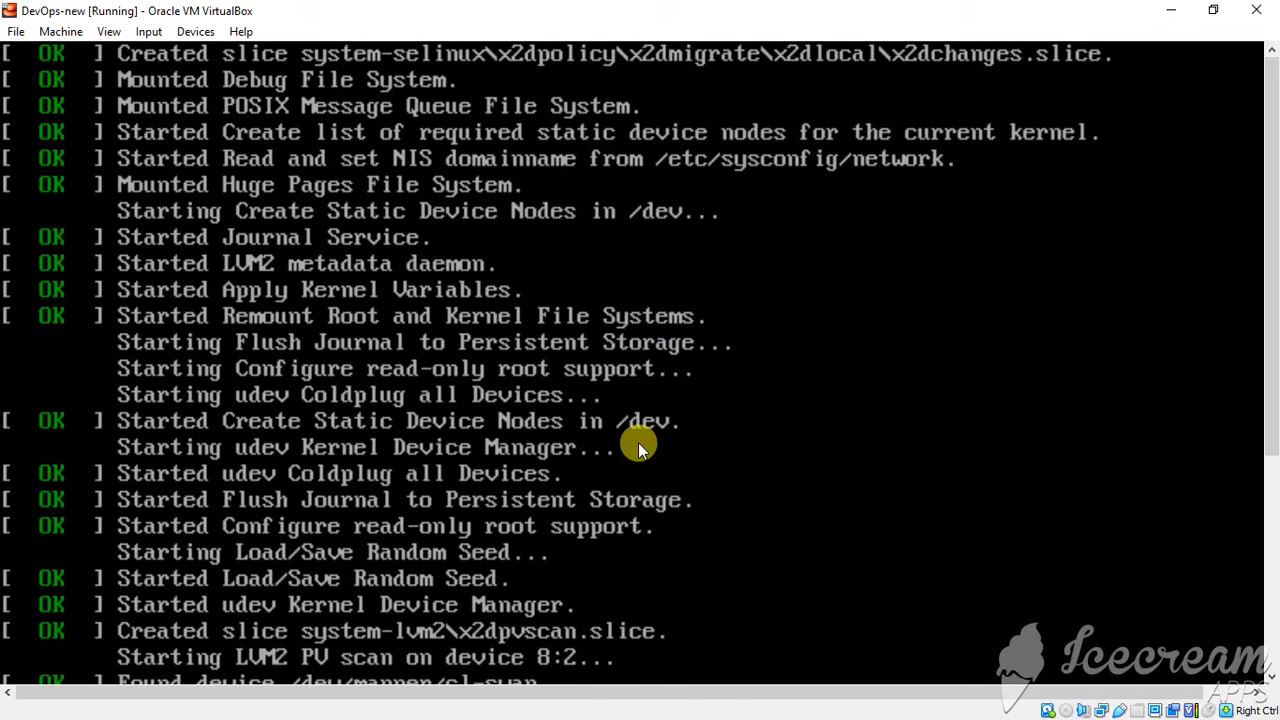
Step: Scroll the console while the guest resumes booting to the localhost login prompt
scroll(down, 3)
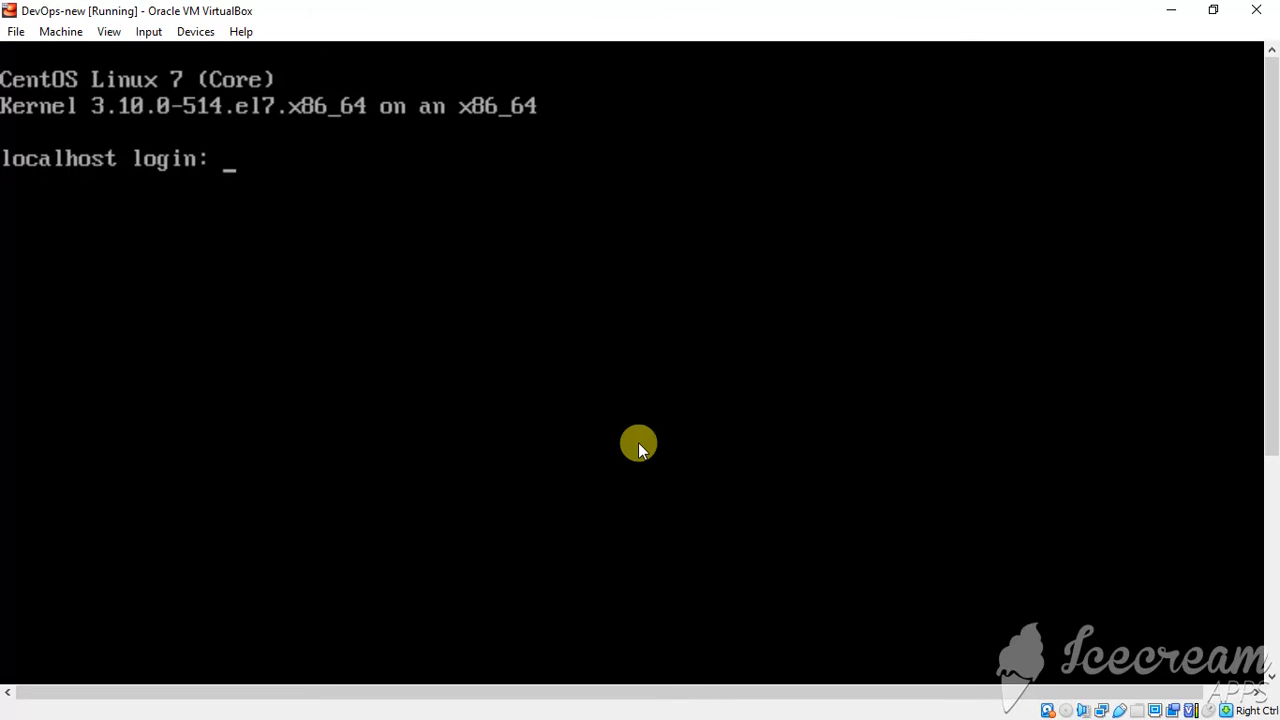
Step: Log in at the localhost prompt as root with the newly reset password
text(root)
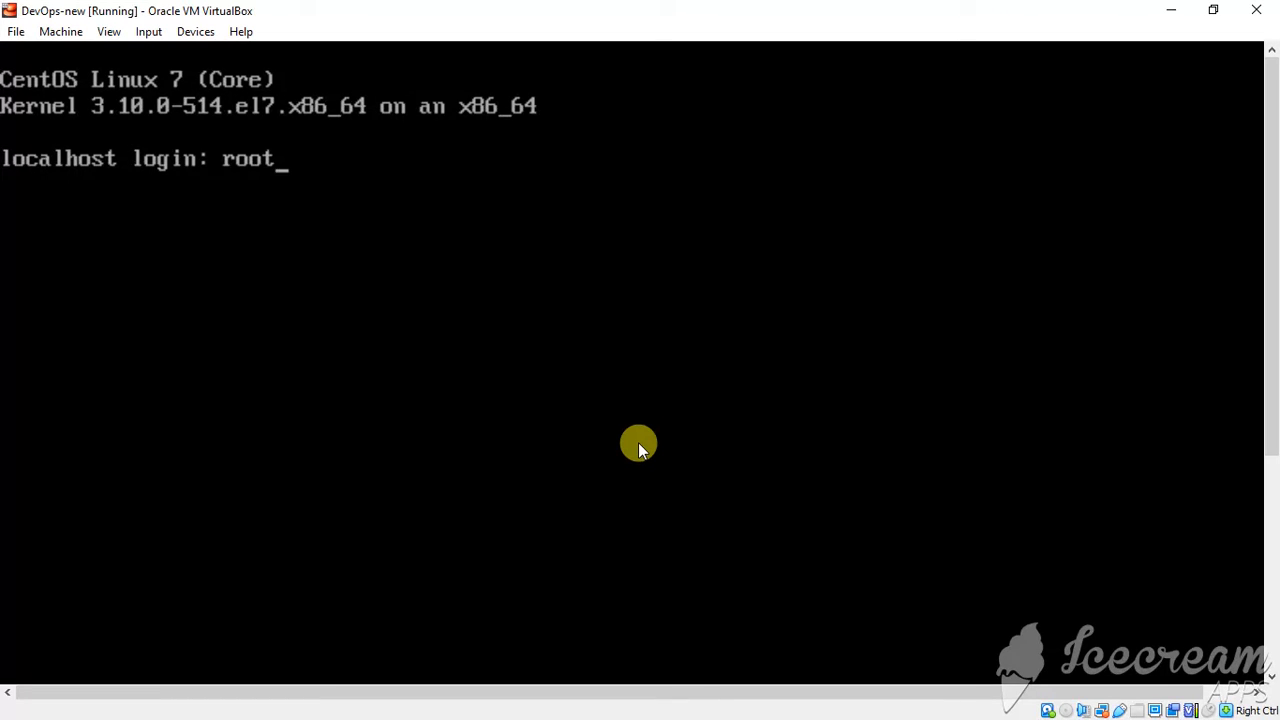
key(Return)
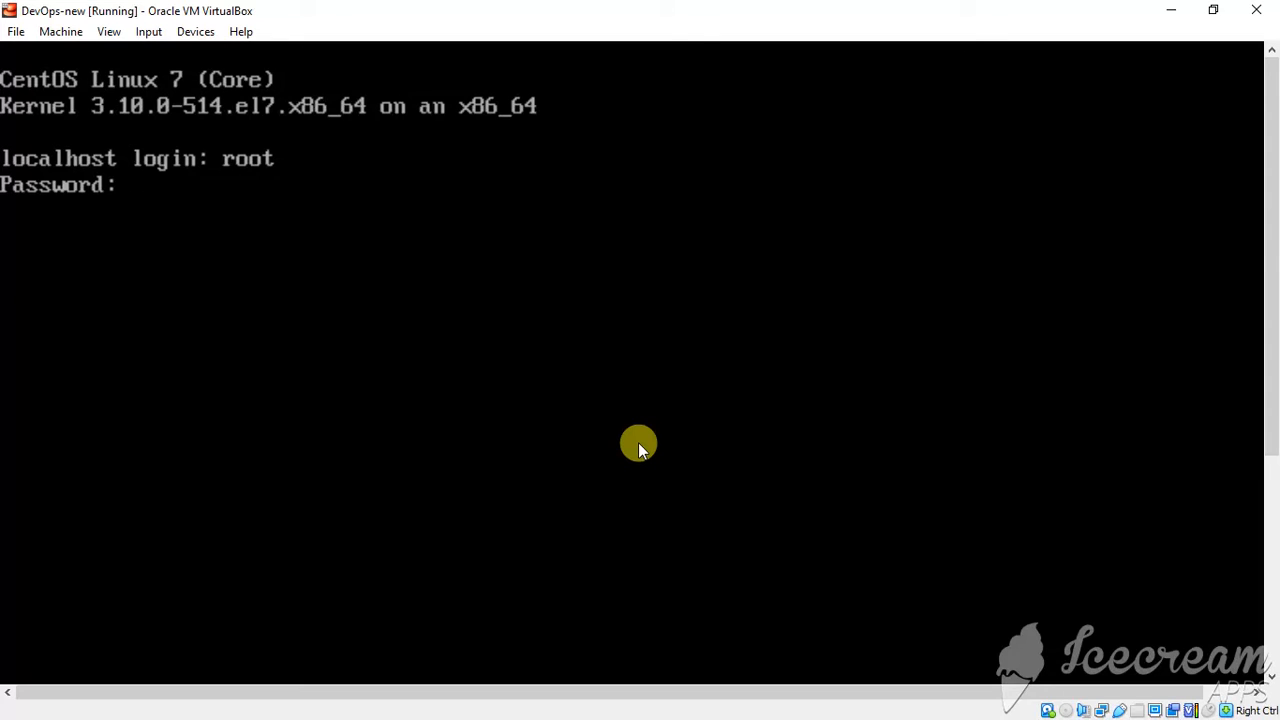
key(Return)
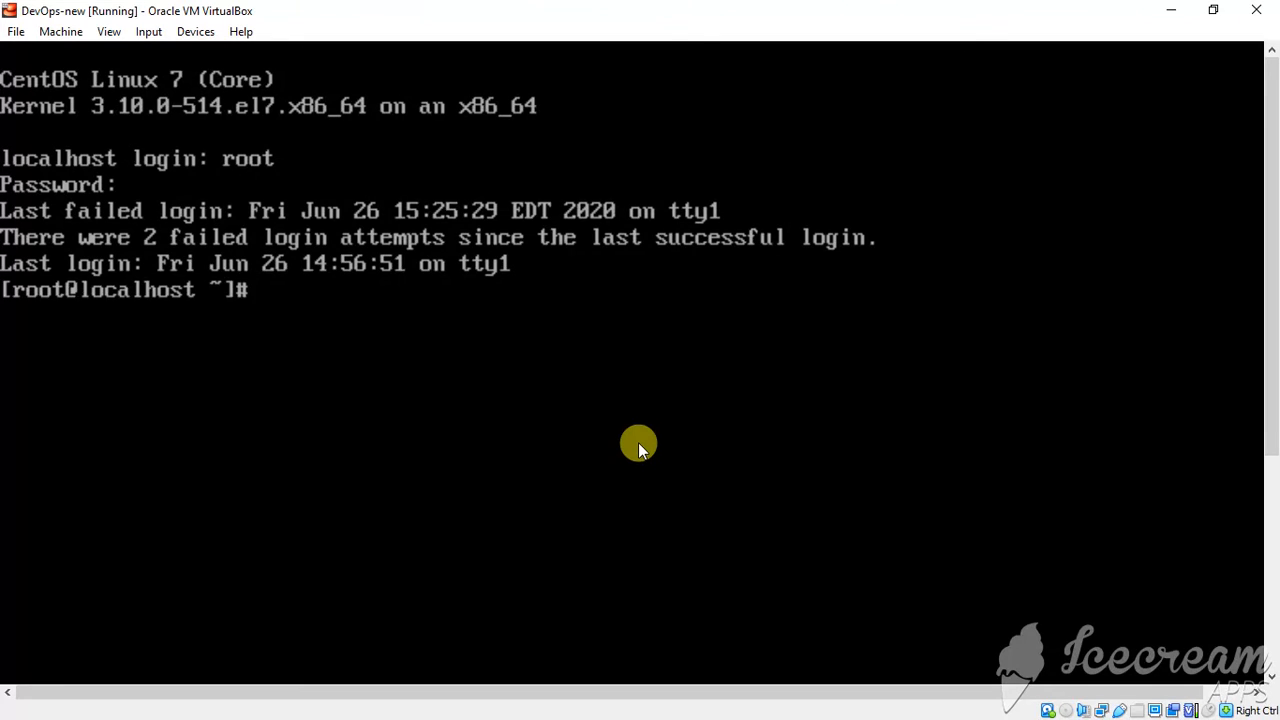